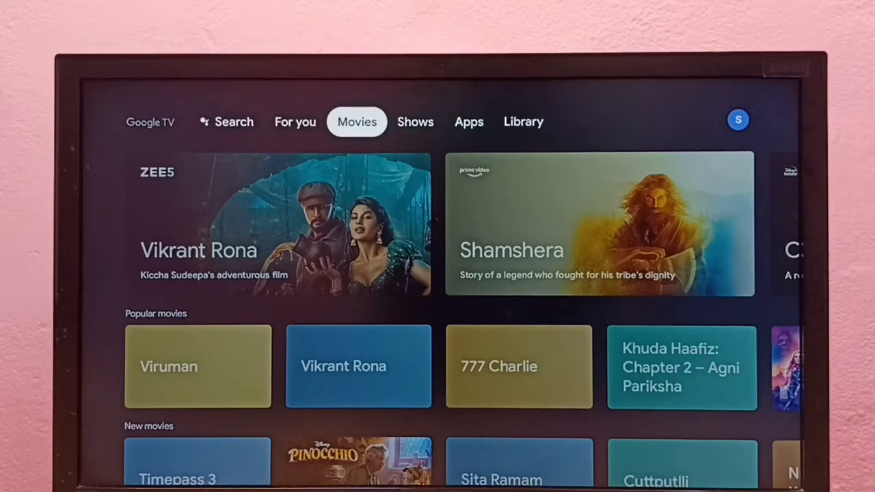
# Go to the Library section and bring up the account and quick settings panel
pyautogui.click(523, 121)
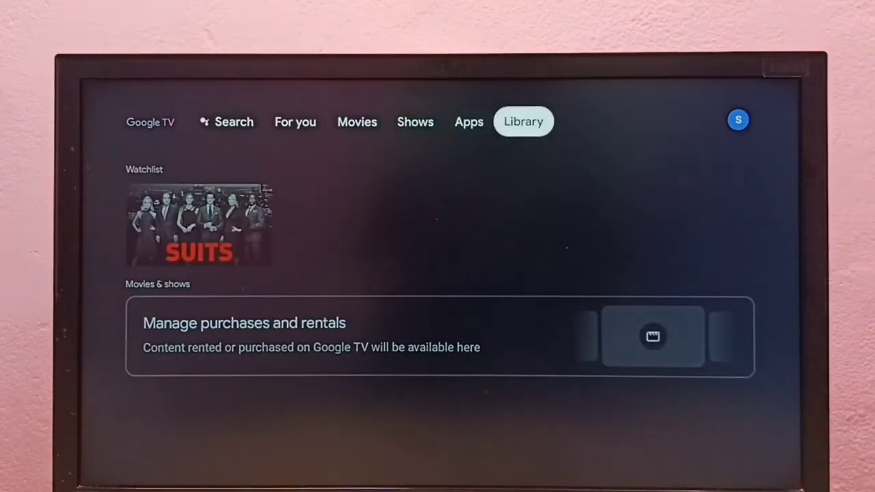
pyautogui.click(738, 120)
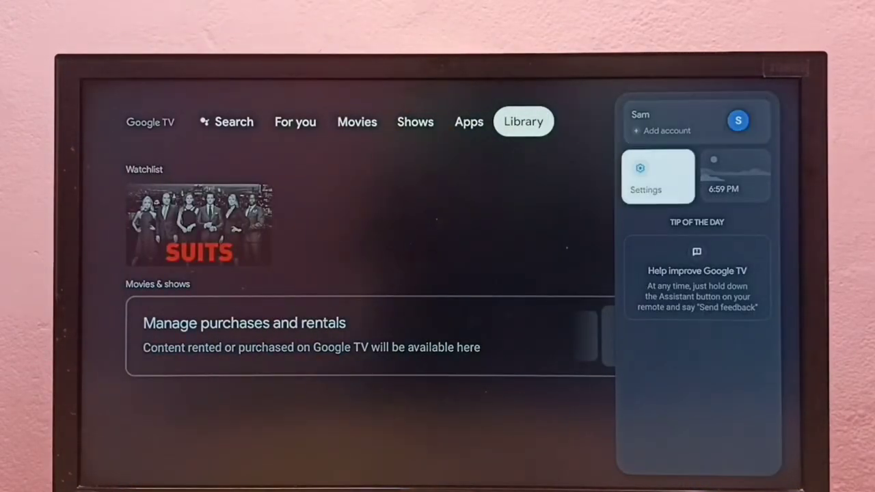
# Enter the full Settings and reach the signed-in Google account's page
pyautogui.click(658, 176)
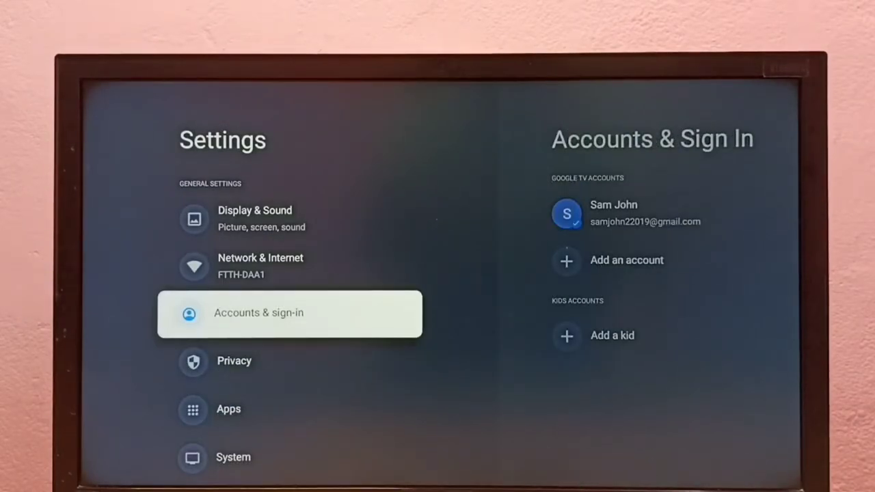
pyautogui.click(259, 312)
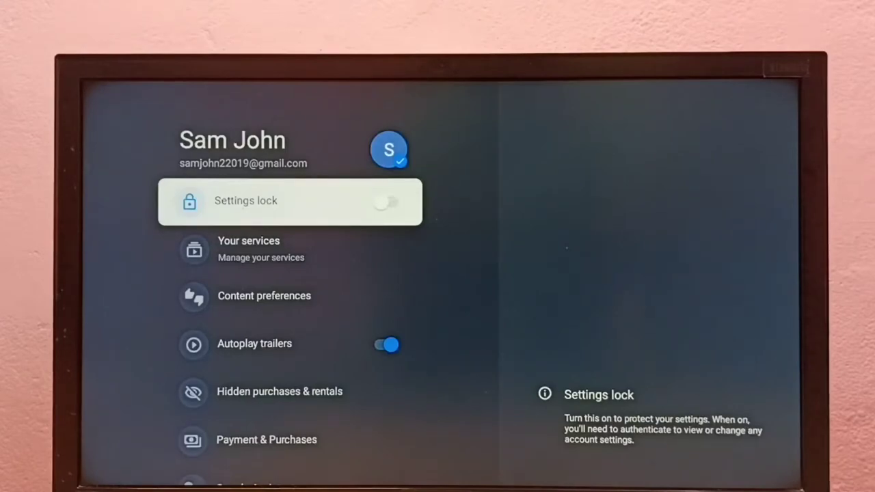
# Reach Google Assistant in the account options and switch Voice control off
pyautogui.scroll(-3)
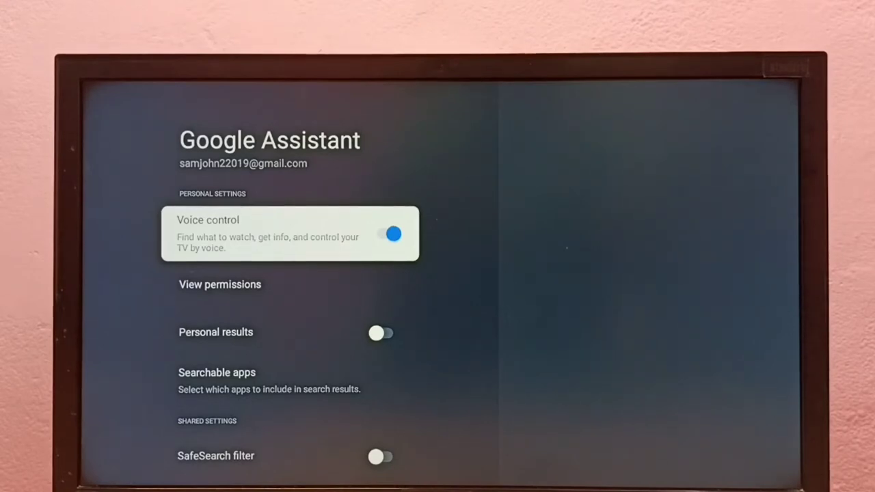
pyautogui.click(391, 233)
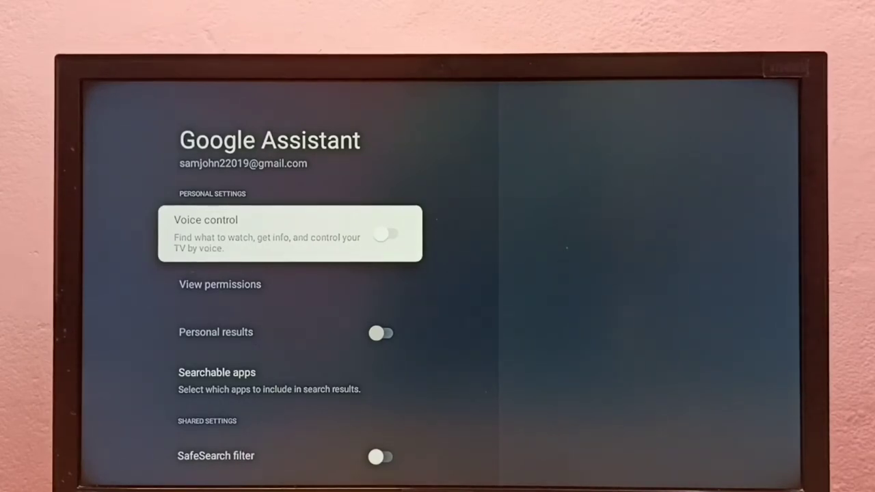
pyautogui.click(390, 234)
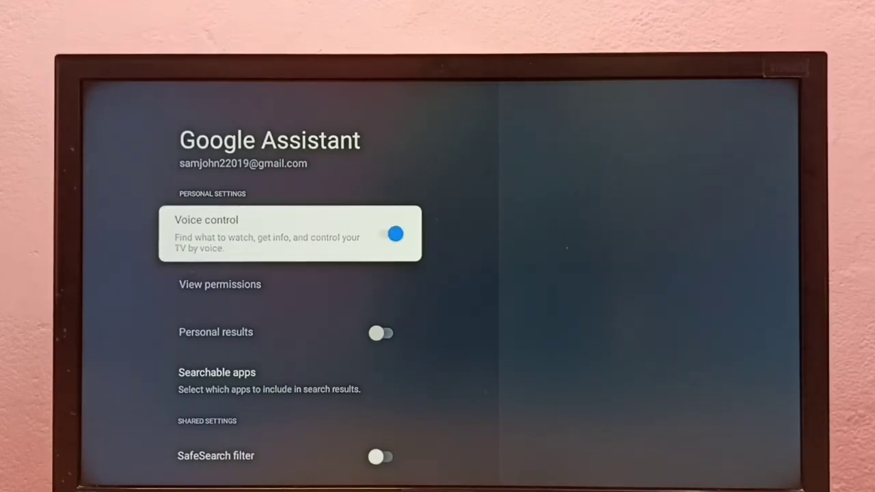